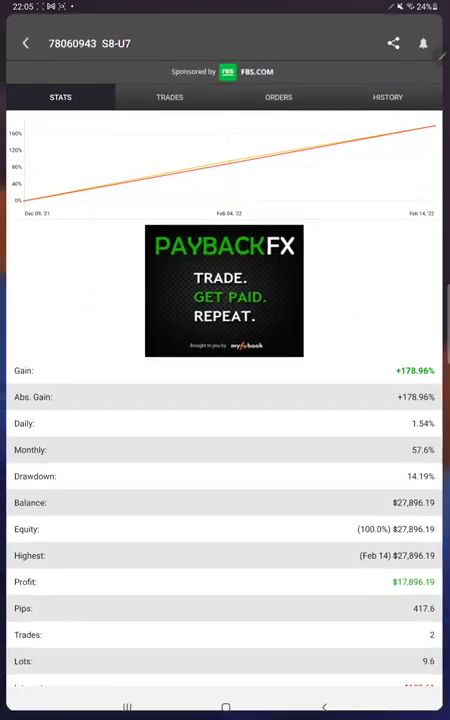
Step: Review the account's Trades, Orders and History records, finding no data in trades or orders
scroll(down, 3)
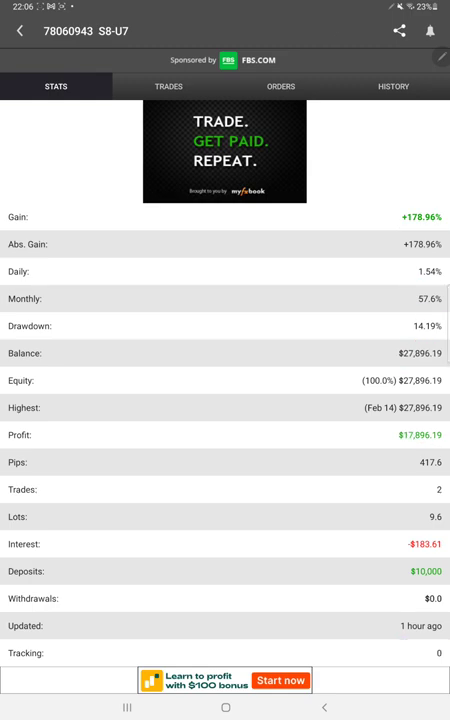
click(168, 86)
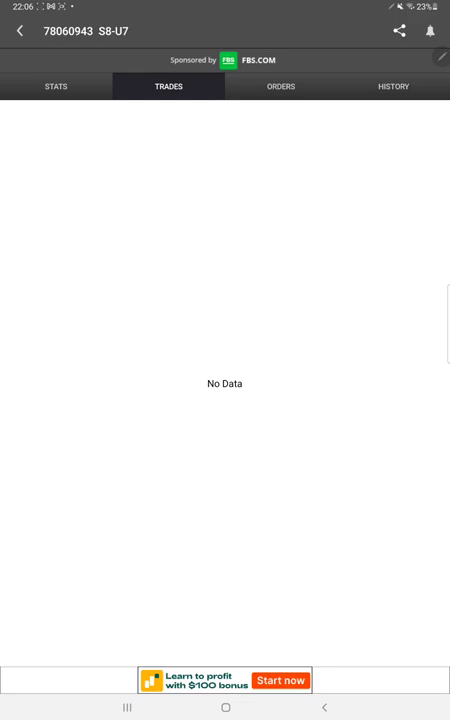
click(280, 86)
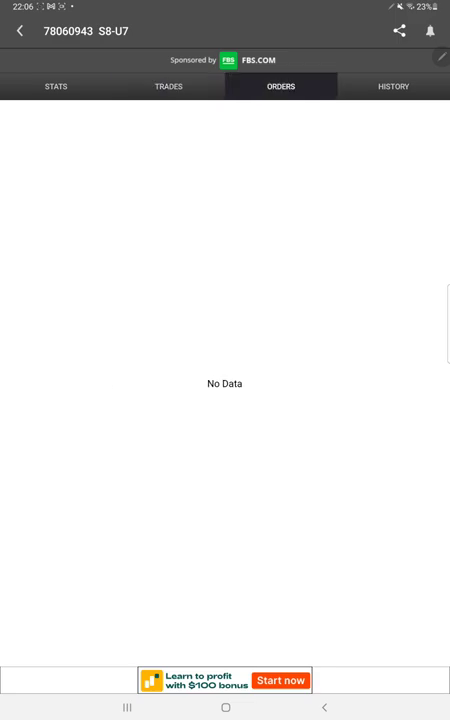
click(392, 86)
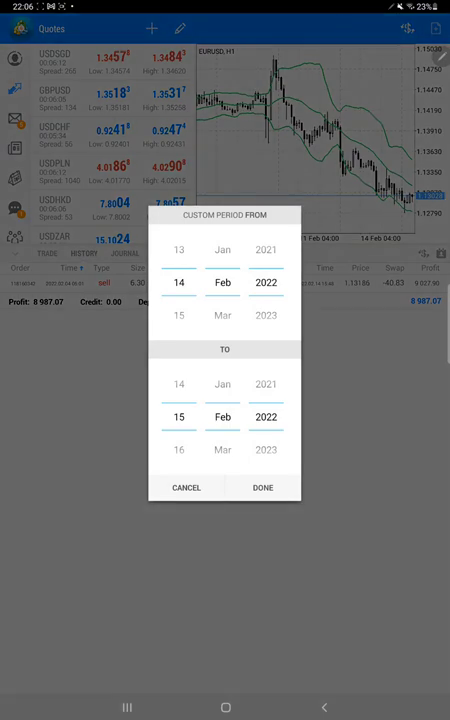
Step: Set the history custom period from 14 Feb 2017 to 15 Feb 2022 and confirm it
scroll(down, 3)
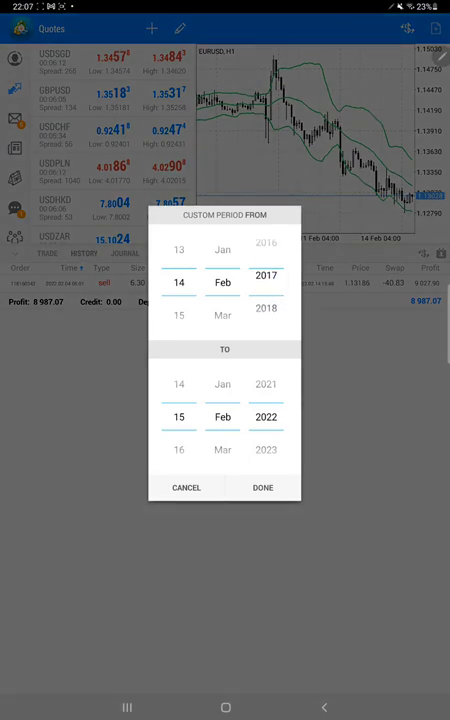
click(262, 488)
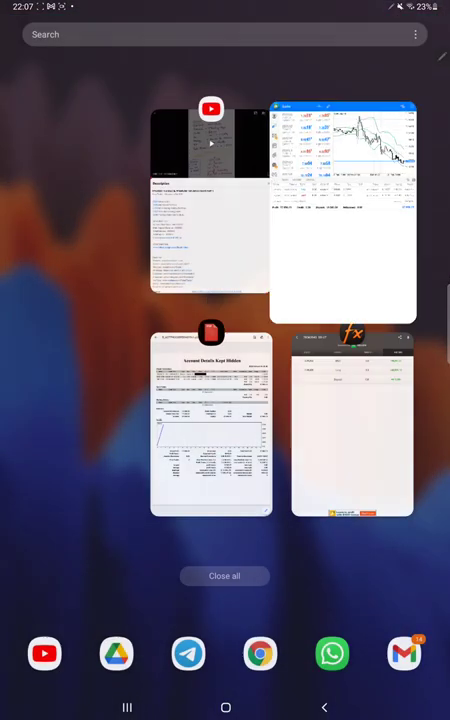
Step: Bring up the Account Details Kept Hidden statement PDF from recent apps
click(210, 424)
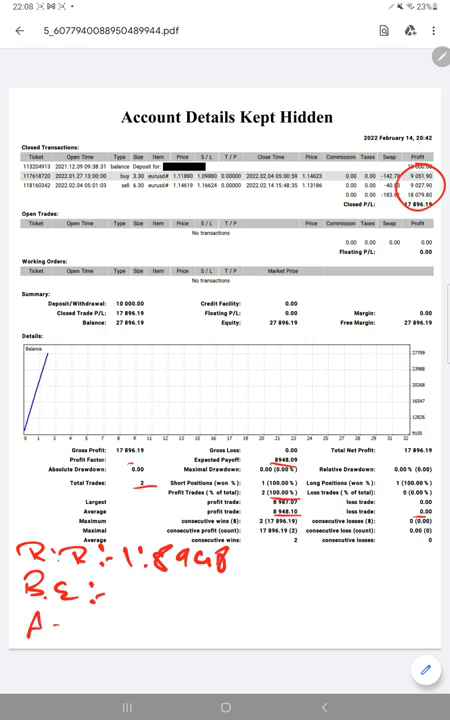
Step: Write the accuracy note 'Acc = 100' beside the R:R and B.E annotations on the statement
text(100)
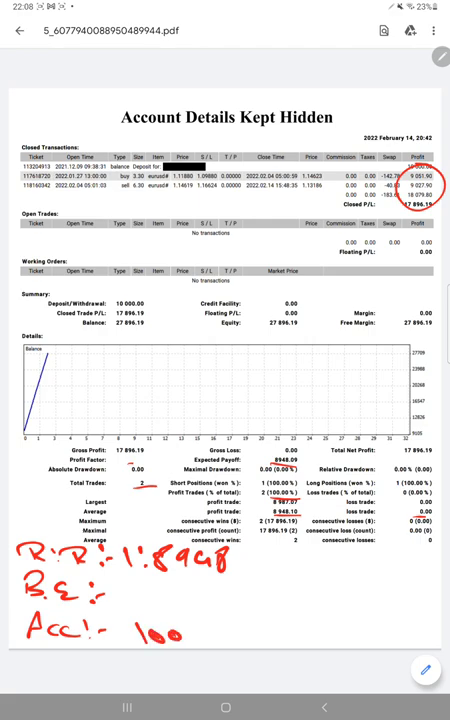